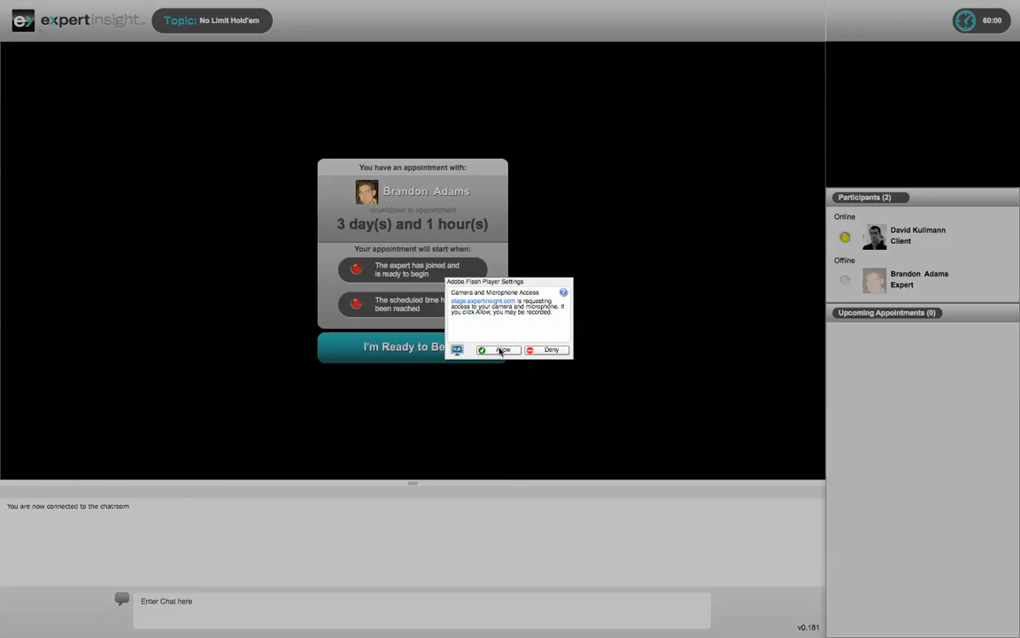
pyautogui.moveTo(505, 333)
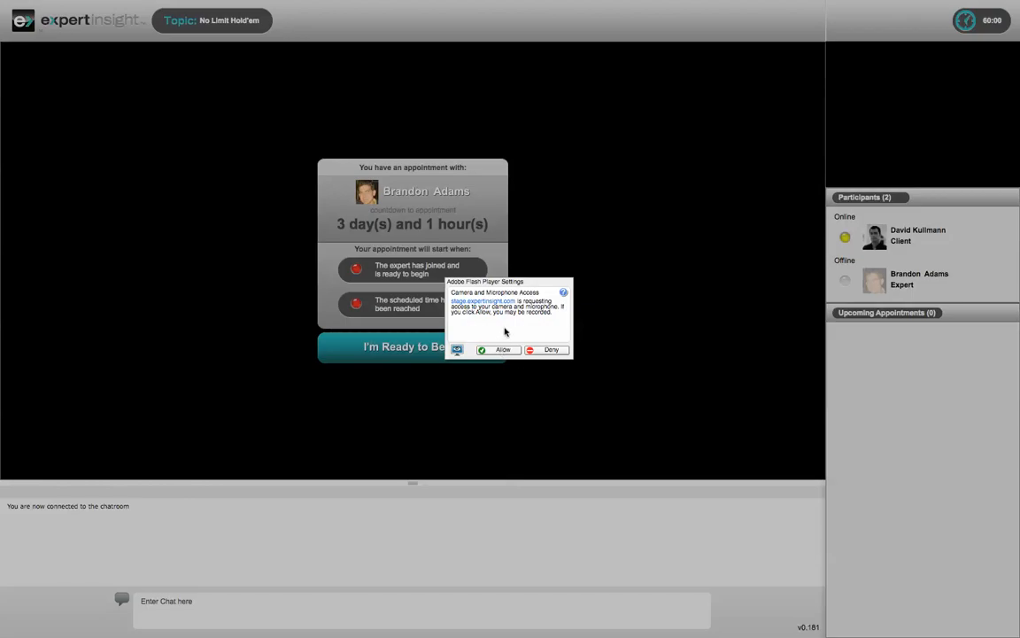
pyautogui.moveTo(416, 436)
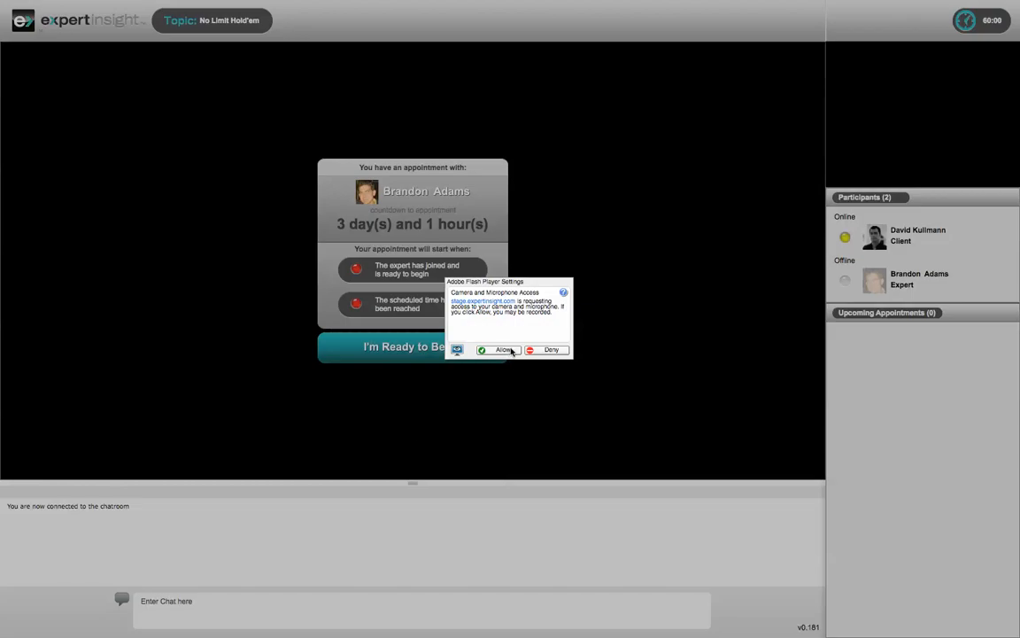
pyautogui.moveTo(511, 351)
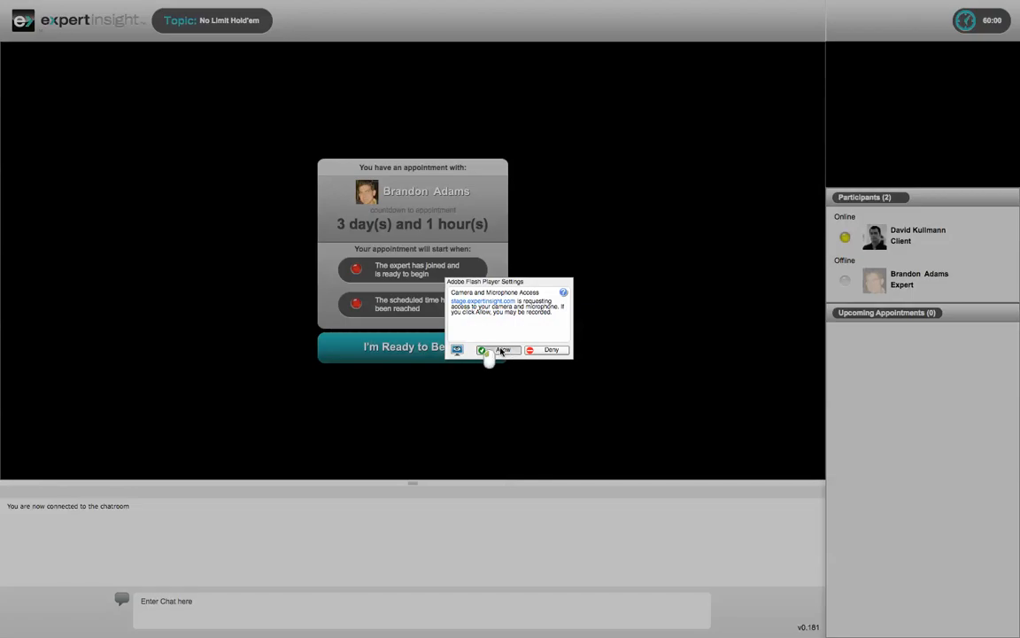
# Allow Flash Player camera and microphone access, then bring up the video player's context menu.
pyautogui.click(503, 349)
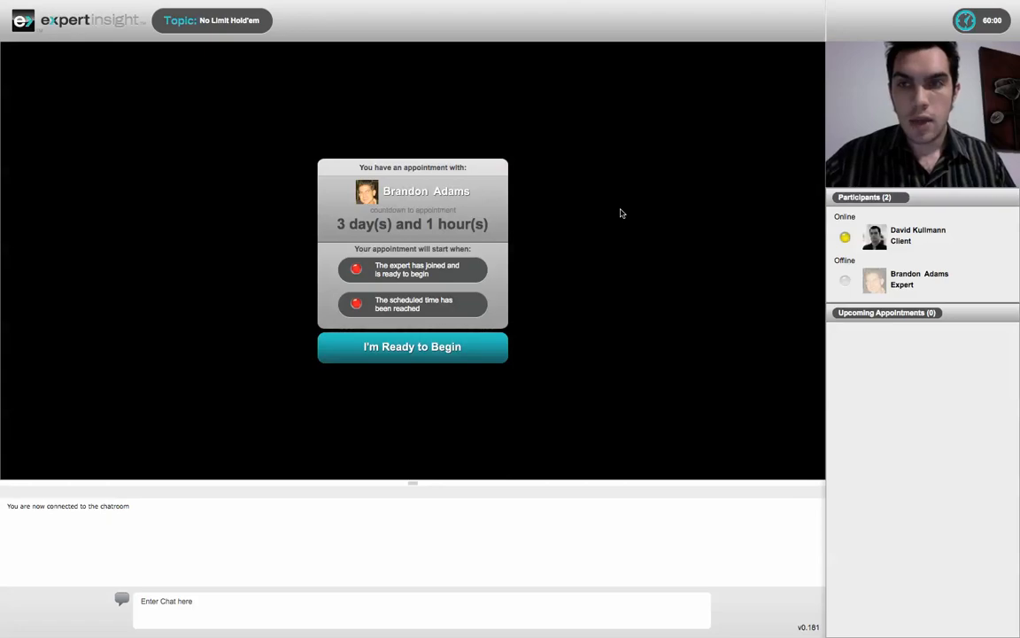
pyautogui.rightClick(581, 317)
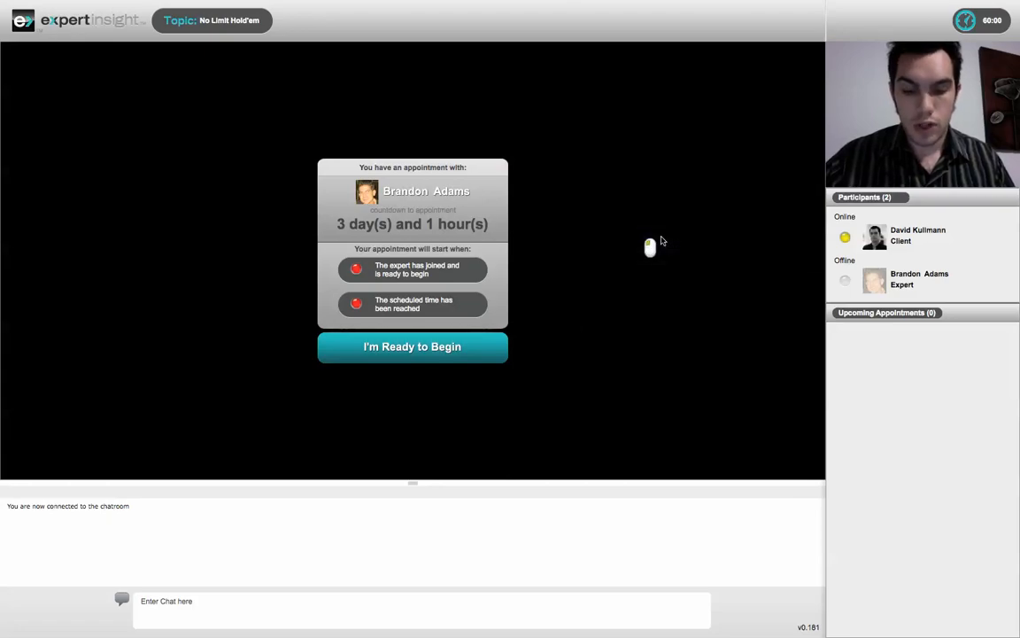
# Show the Flash Player Camera settings with the list of available camera sources expanded.
pyautogui.click(411, 345)
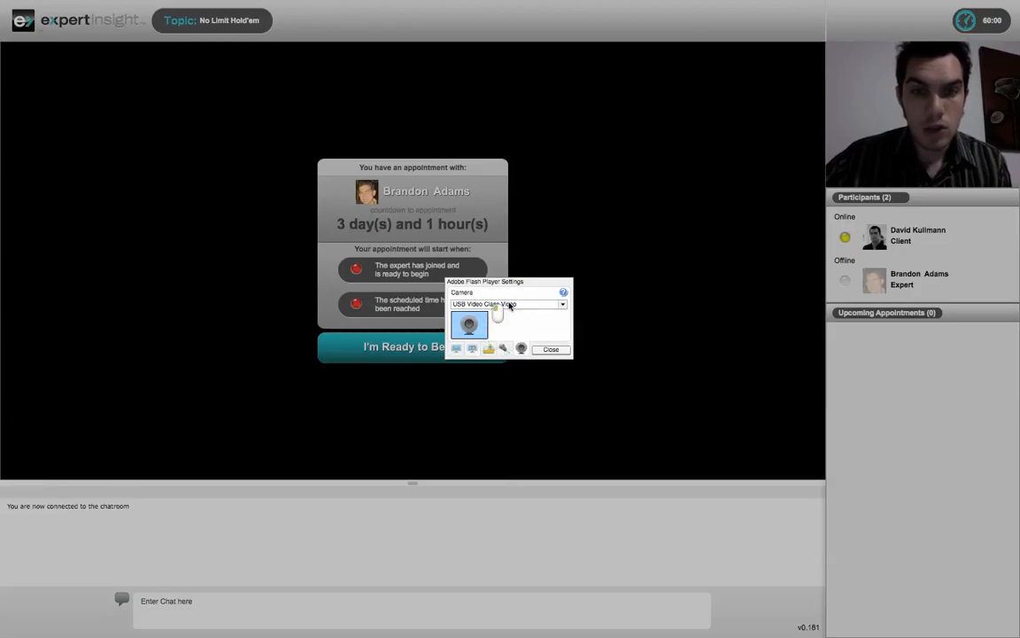
pyautogui.click(564, 304)
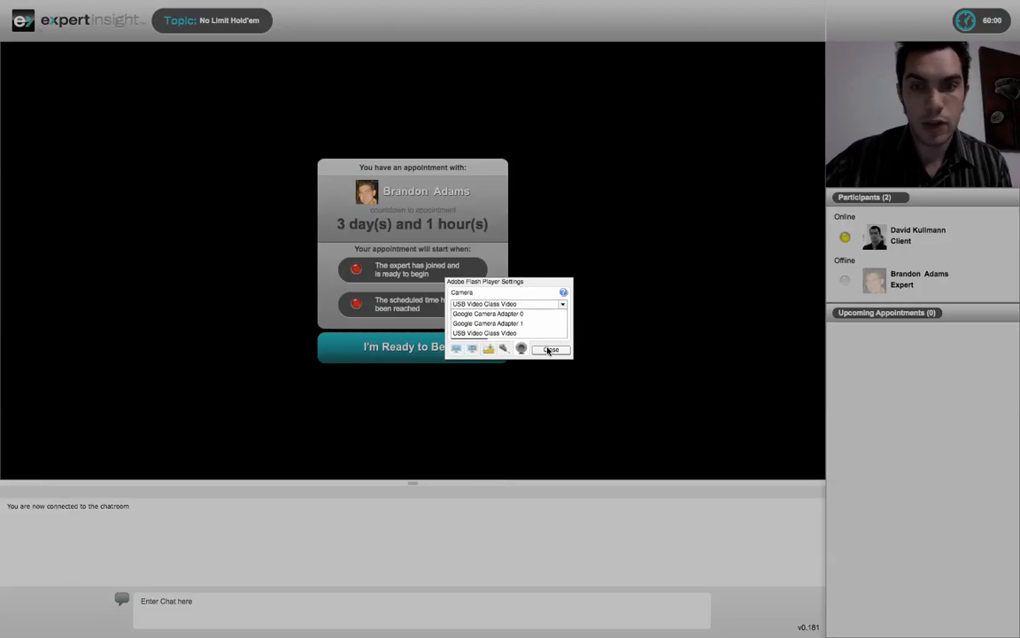
# Close the Flash Player Settings panel, leaving the webcam feed live.
pyautogui.click(549, 349)
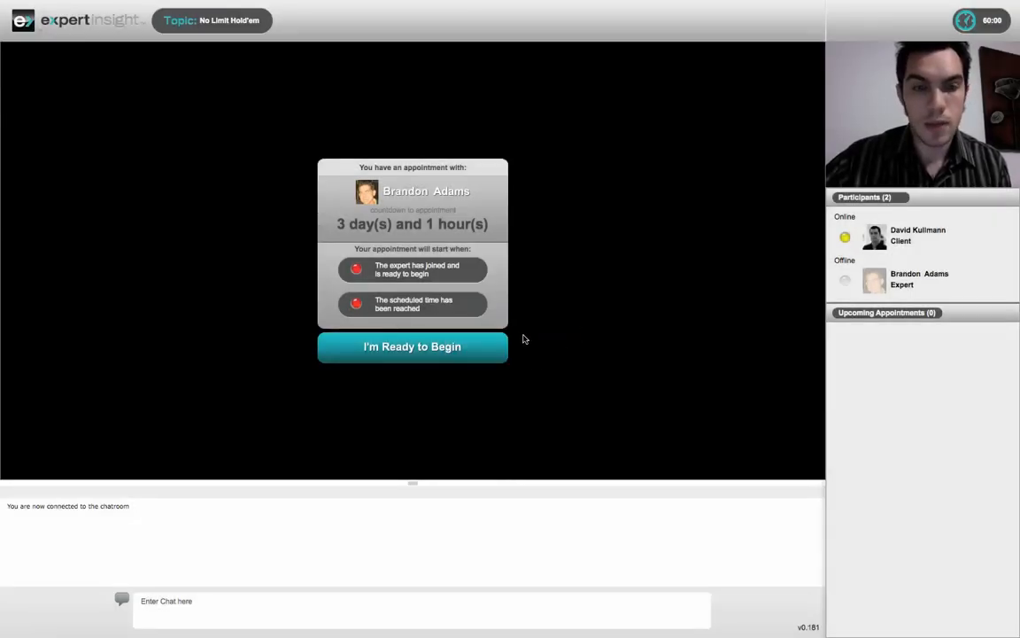
pyautogui.moveTo(531, 364)
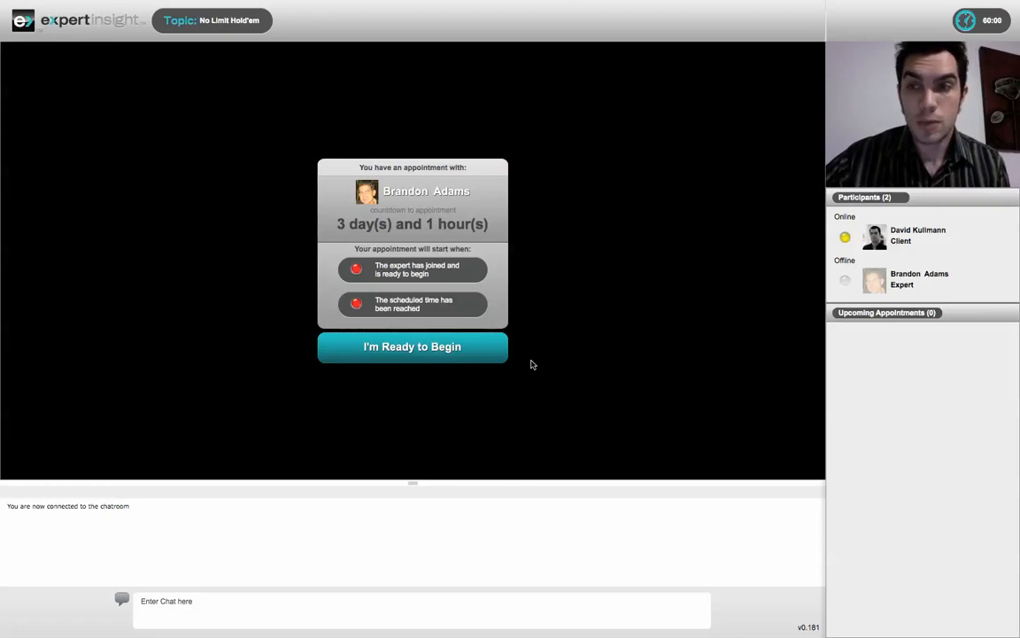
pyautogui.moveTo(330, 399)
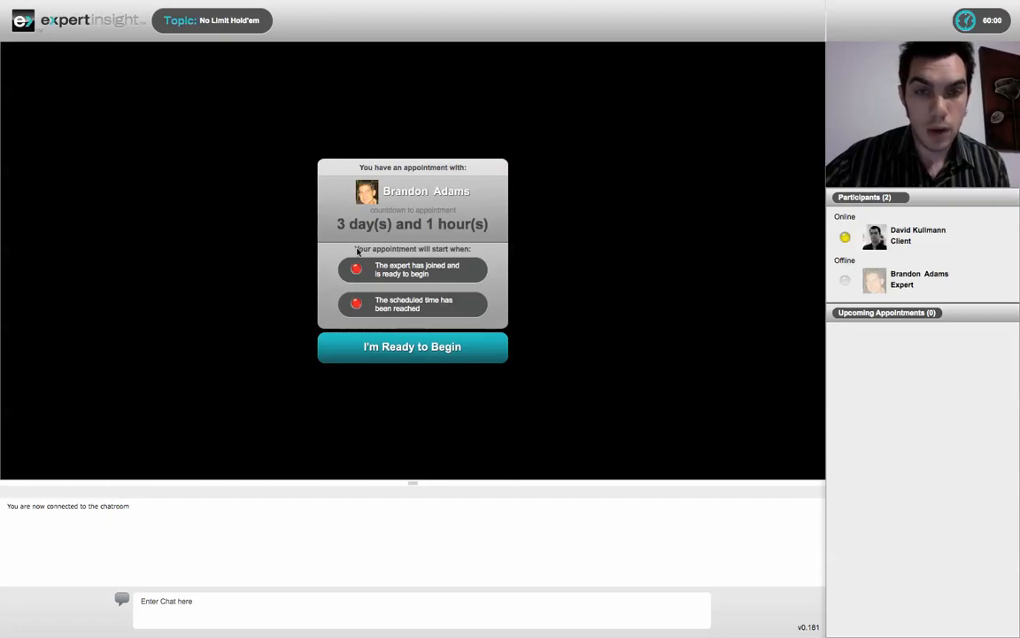
pyautogui.moveTo(329, 269)
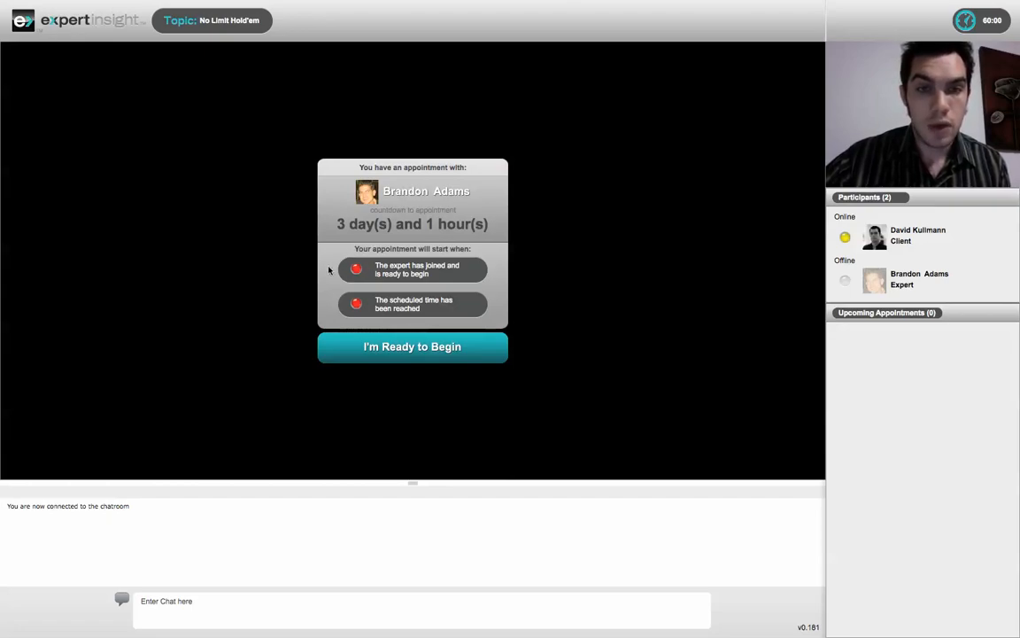
pyautogui.moveTo(286, 333)
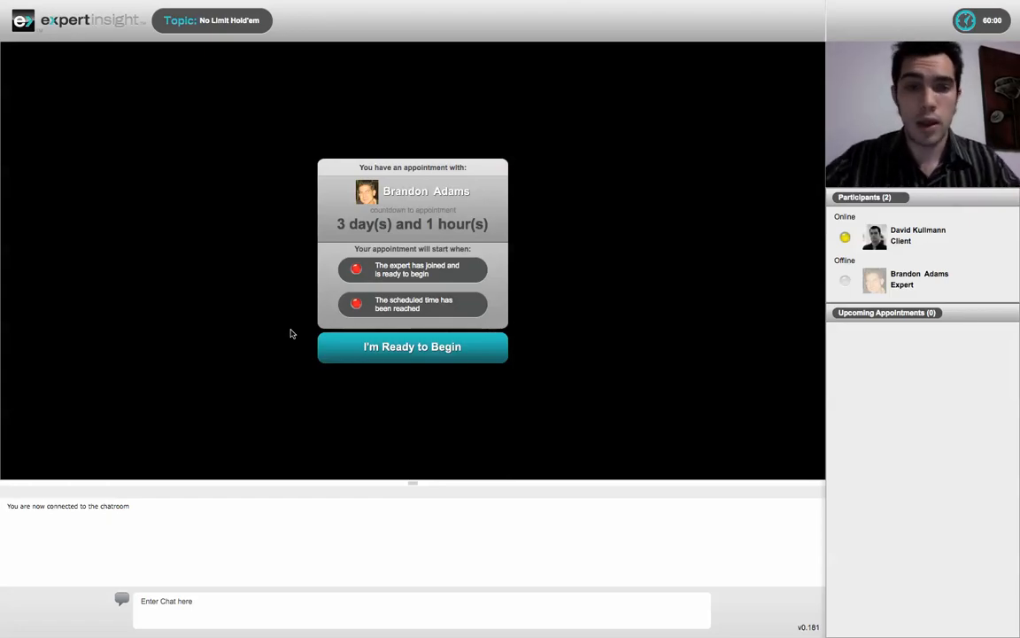
# Mark the client as Ready to Begin and tick Start early (1 of 2 votes).
pyautogui.click(411, 345)
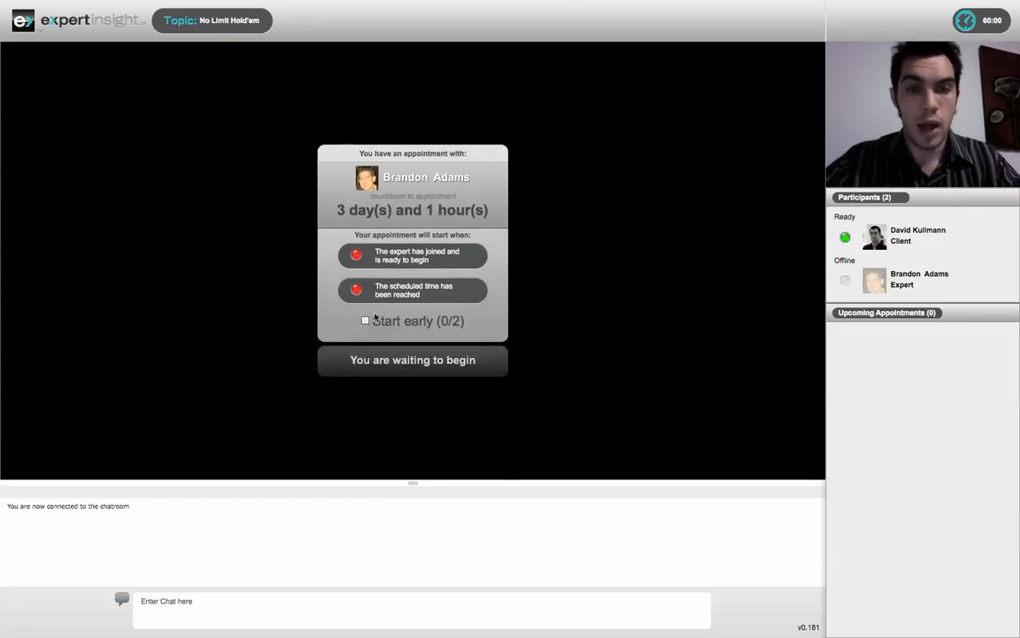
pyautogui.click(365, 321)
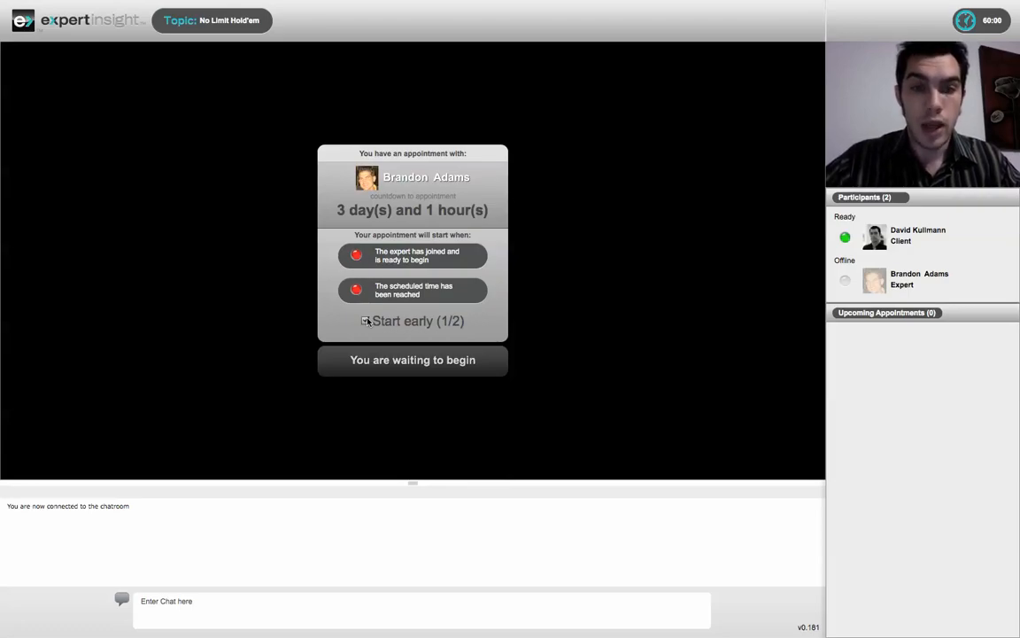
pyautogui.click(365, 321)
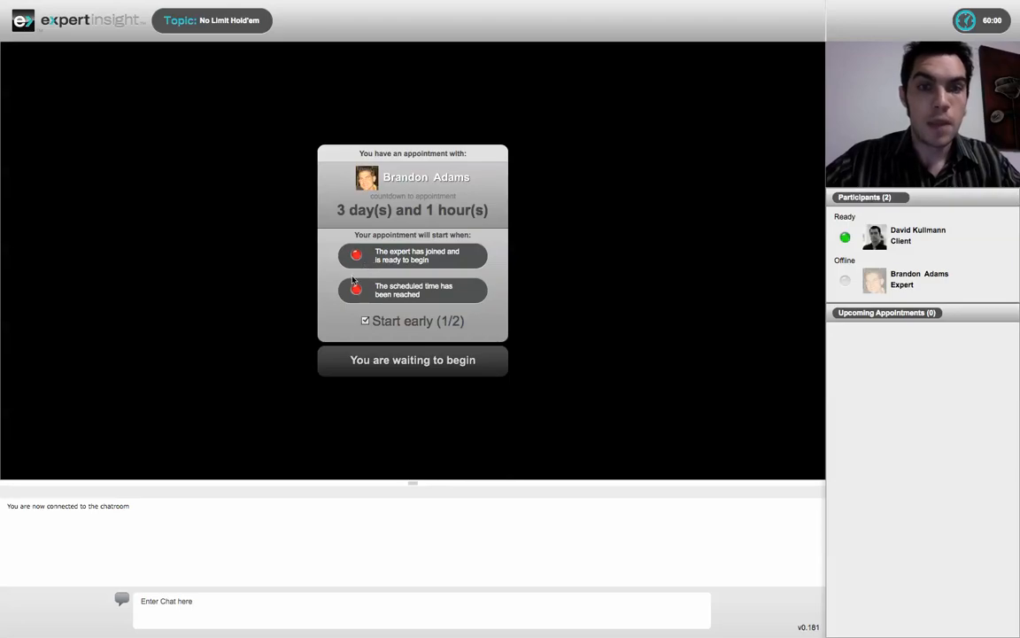
pyautogui.moveTo(403, 298)
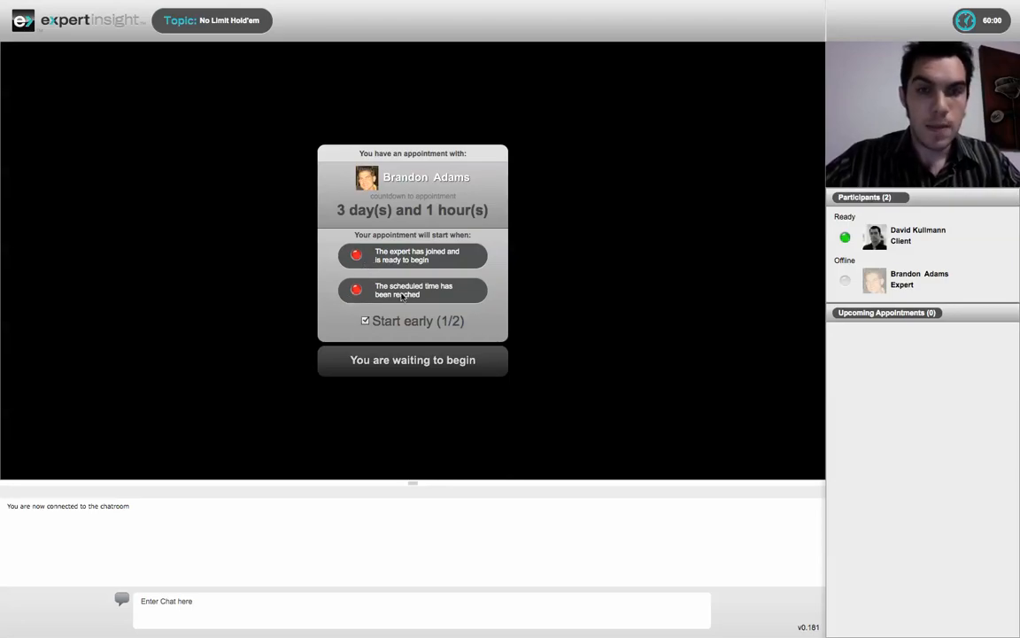
pyautogui.moveTo(914, 49)
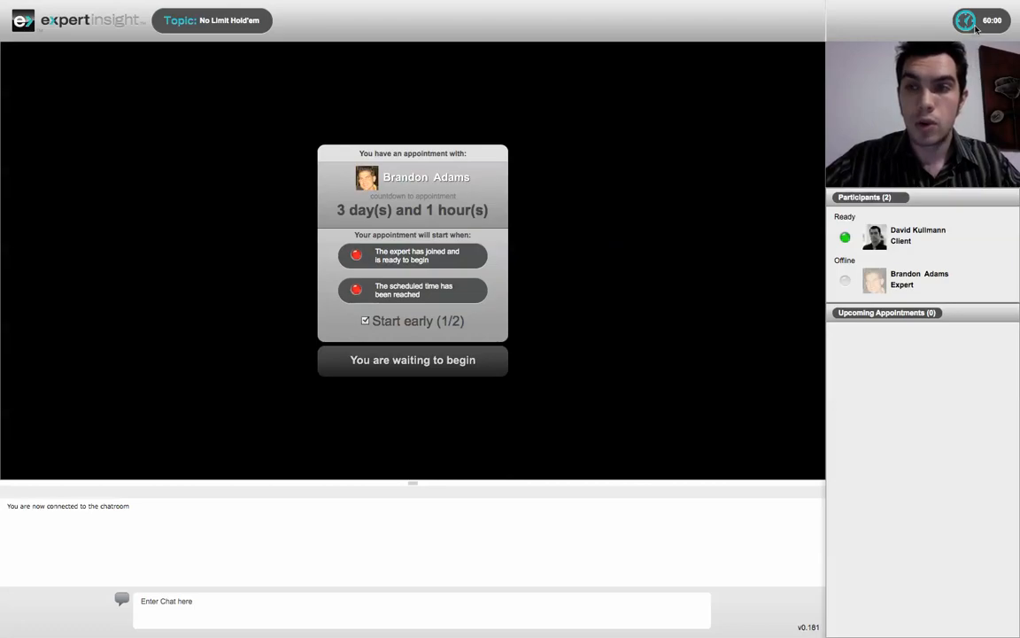
pyautogui.moveTo(700, 181)
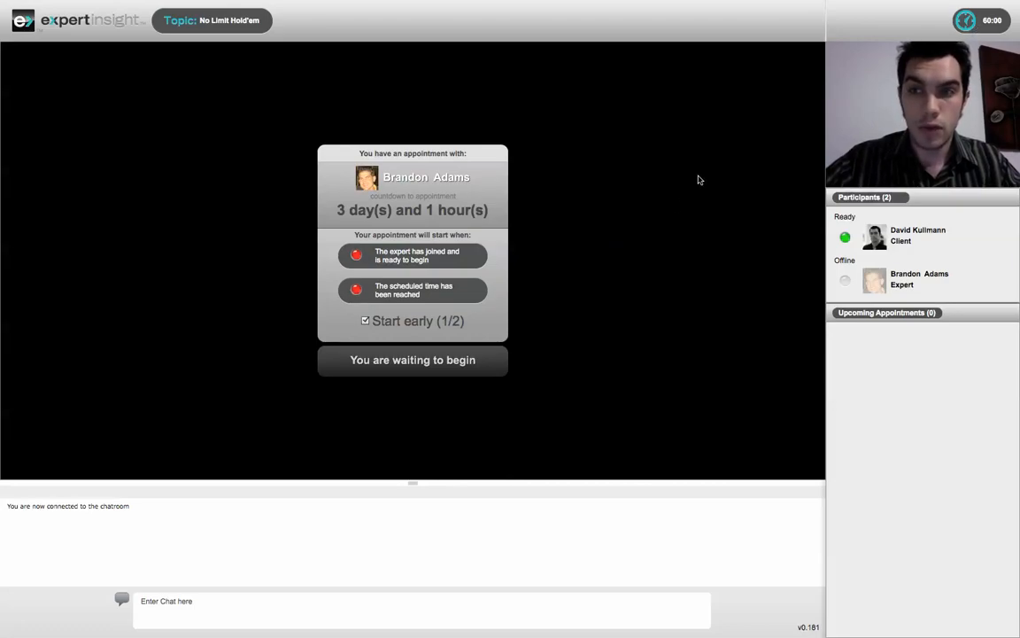
pyautogui.moveTo(644, 238)
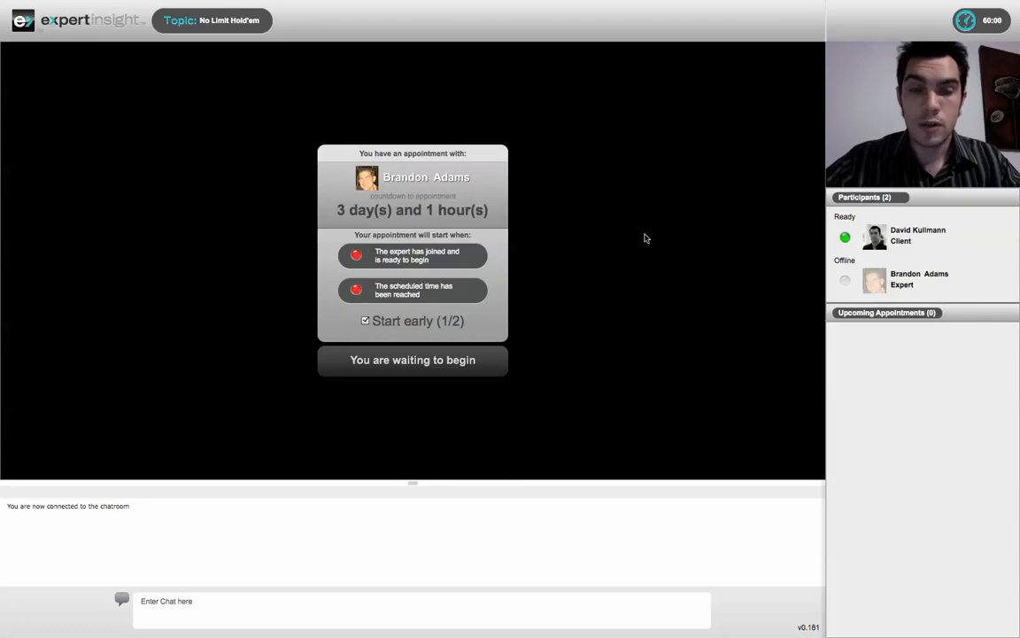
pyautogui.moveTo(570, 276)
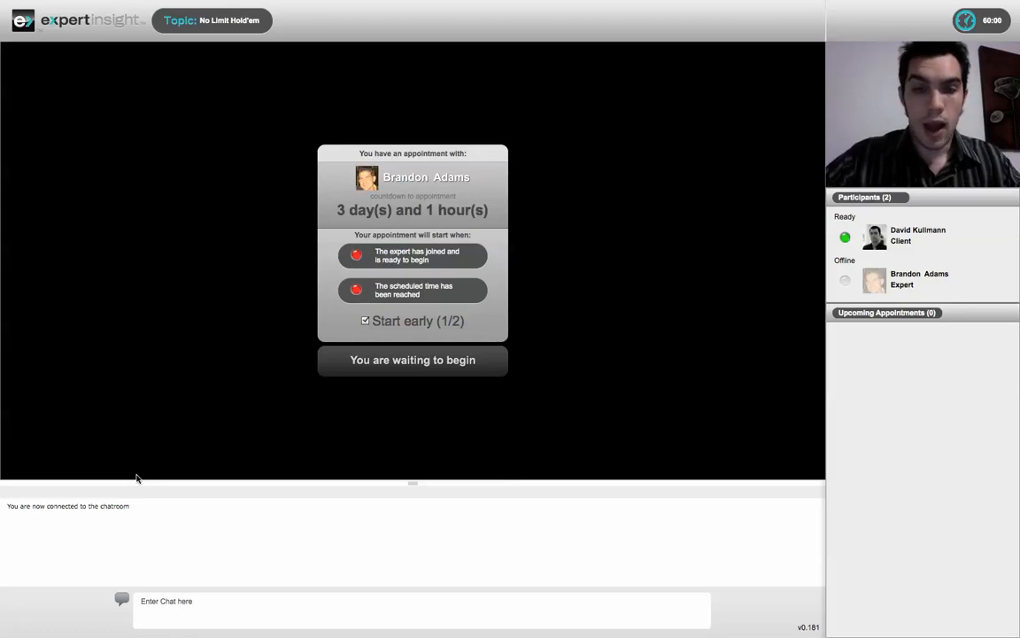
pyautogui.moveTo(811, 390)
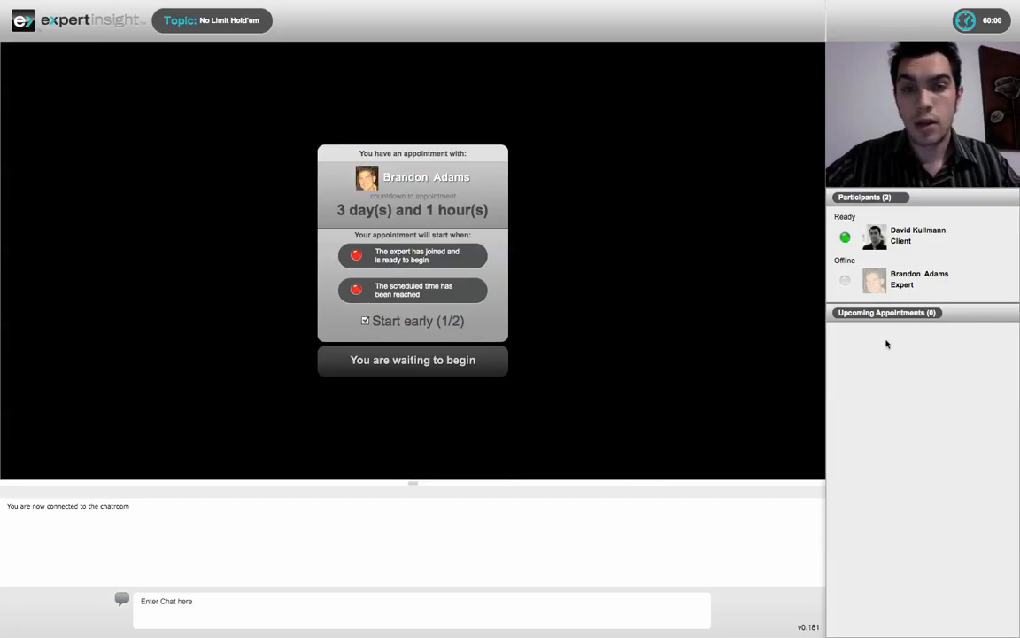
pyautogui.moveTo(857, 388)
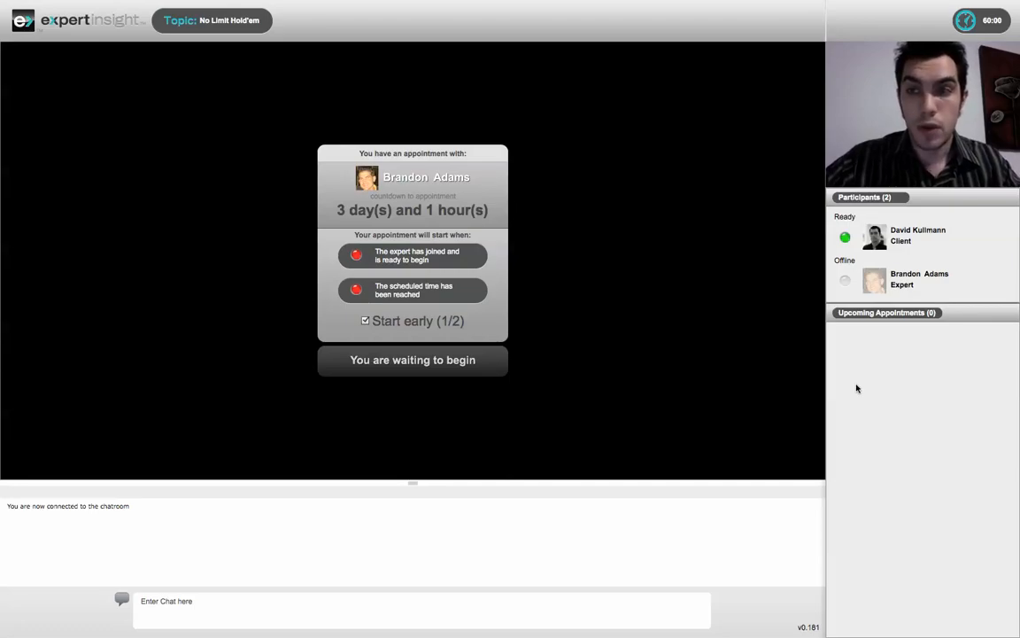
pyautogui.moveTo(857, 358)
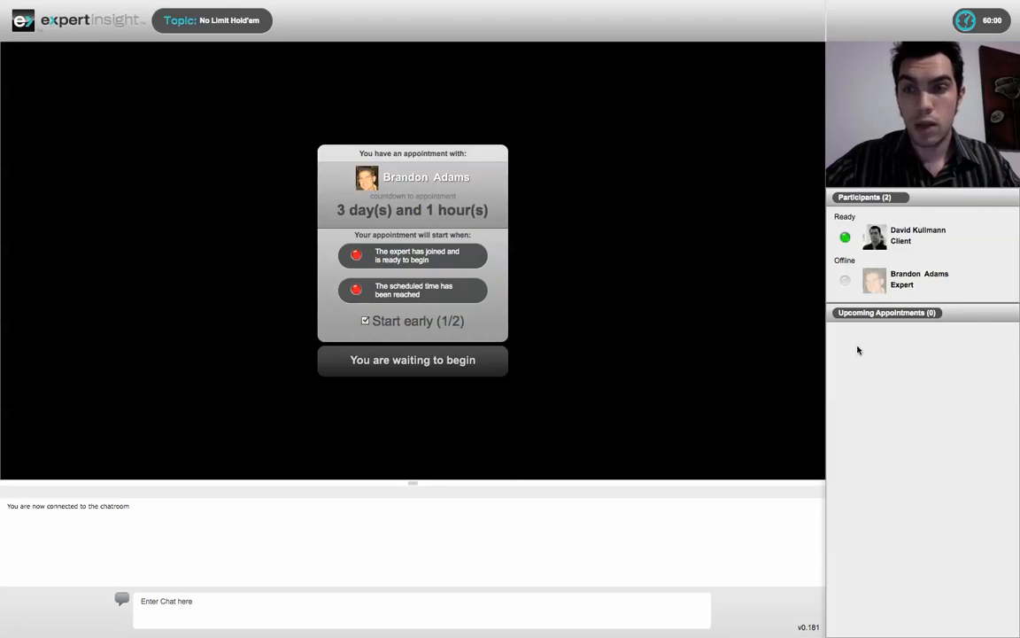
pyautogui.moveTo(629, 345)
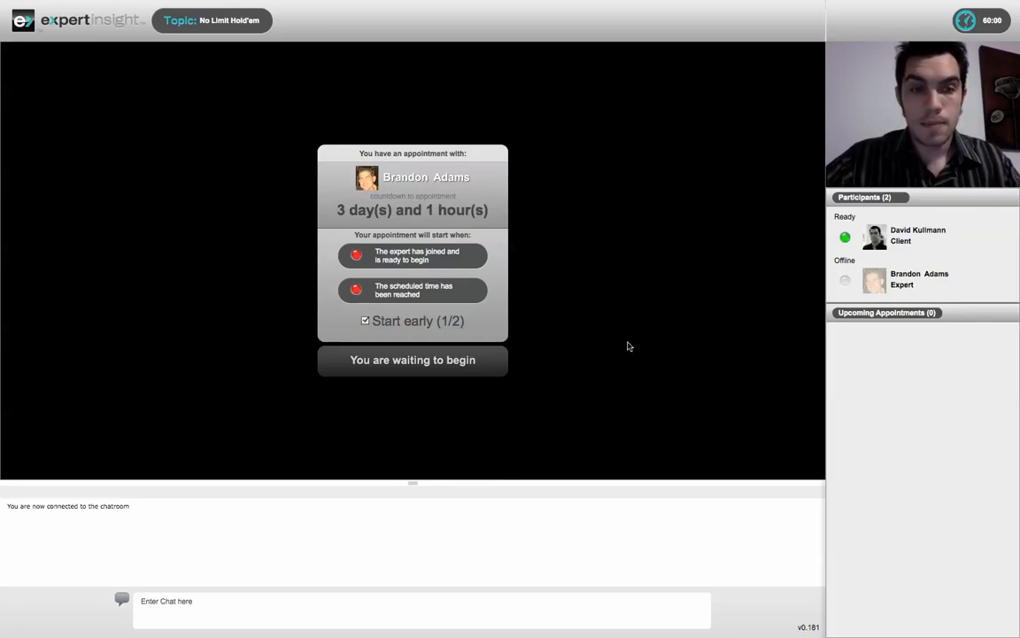
pyautogui.moveTo(226, 33)
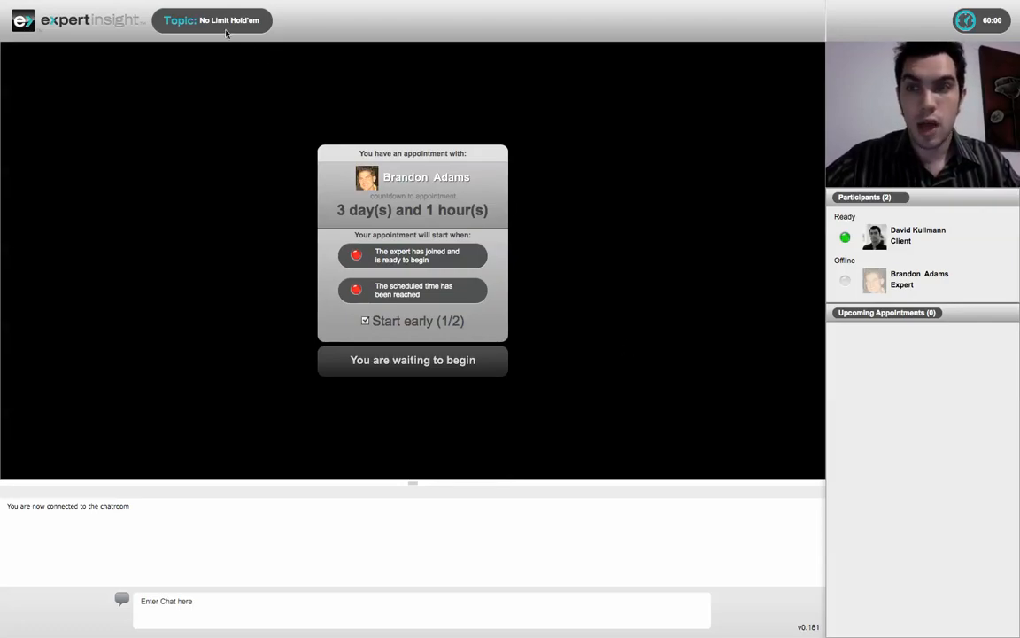
pyautogui.moveTo(211, 92)
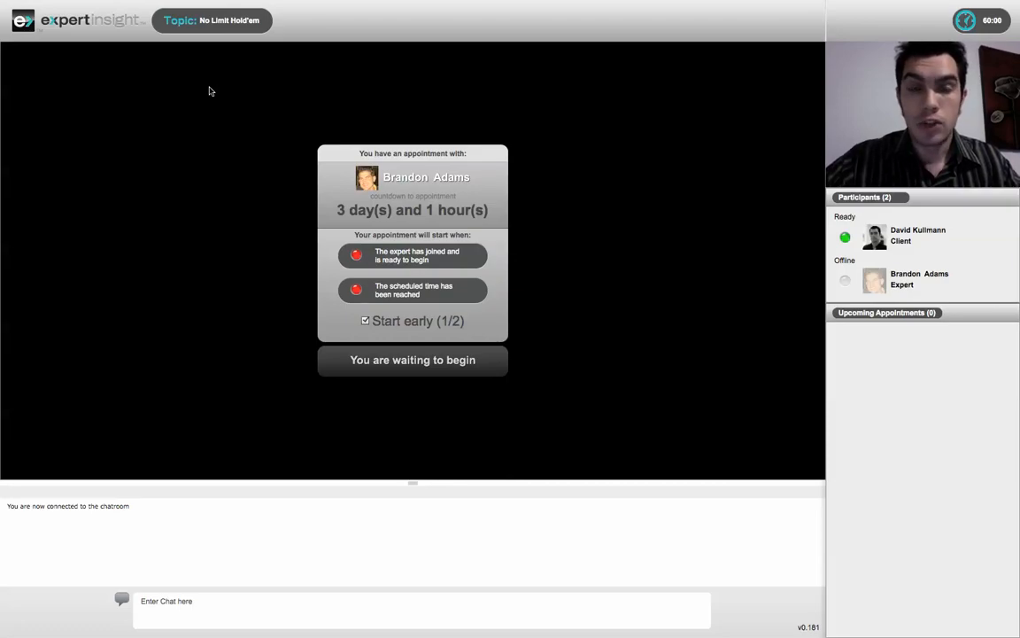